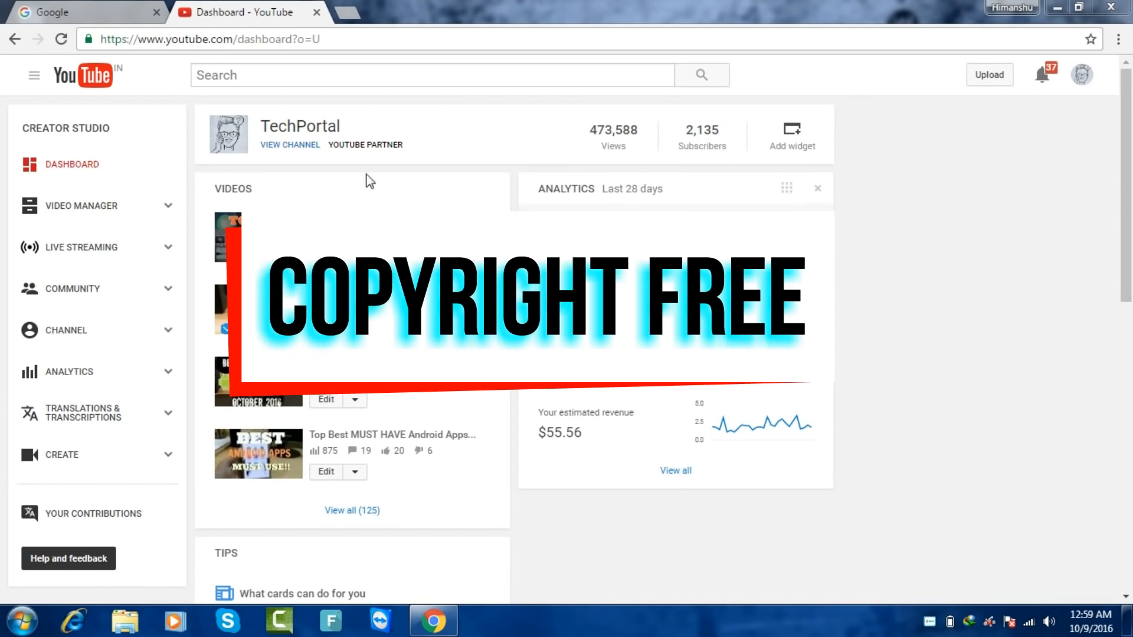
mouse_move(284, 78)
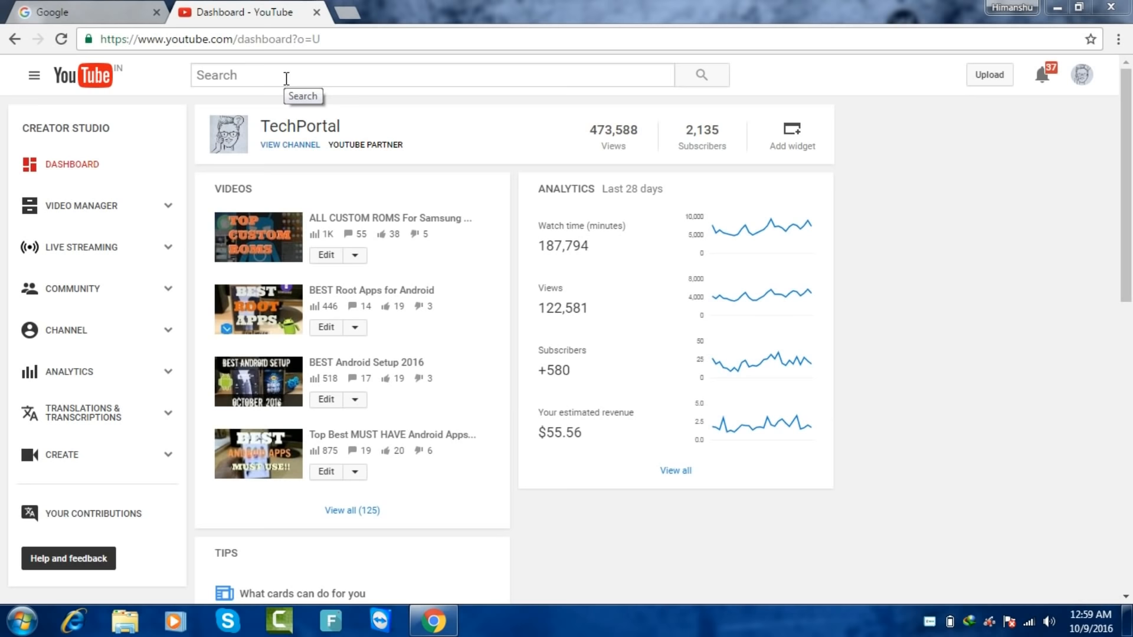
Search YouTube for "free songs to use" via the matching suggestion
left_click(430, 74)
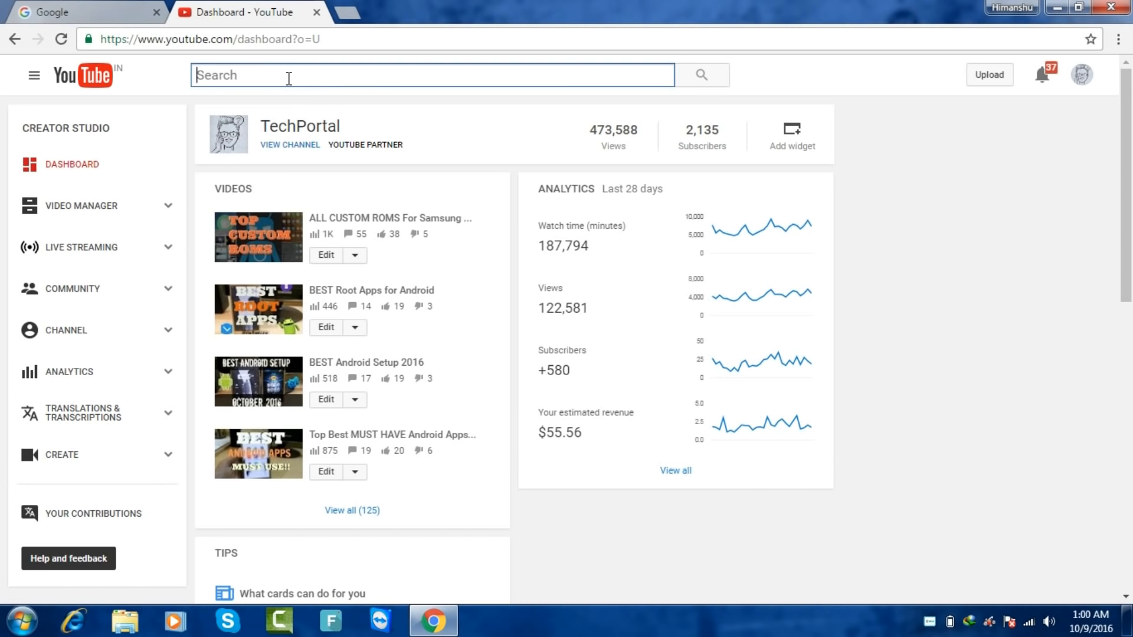
type("f")
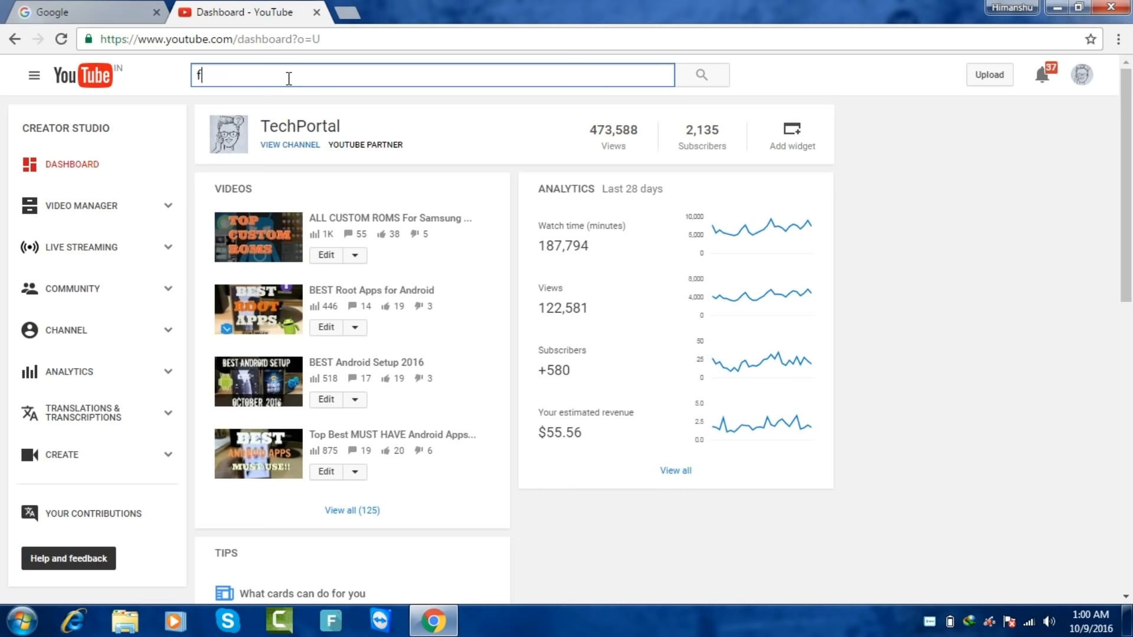
type("ree")
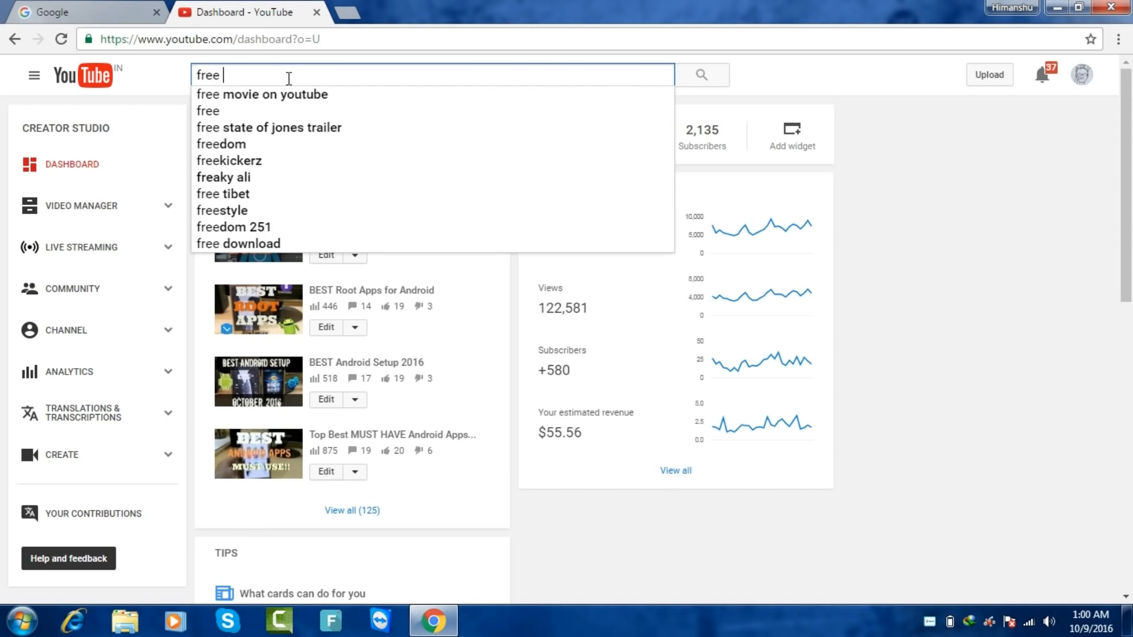
type("music")
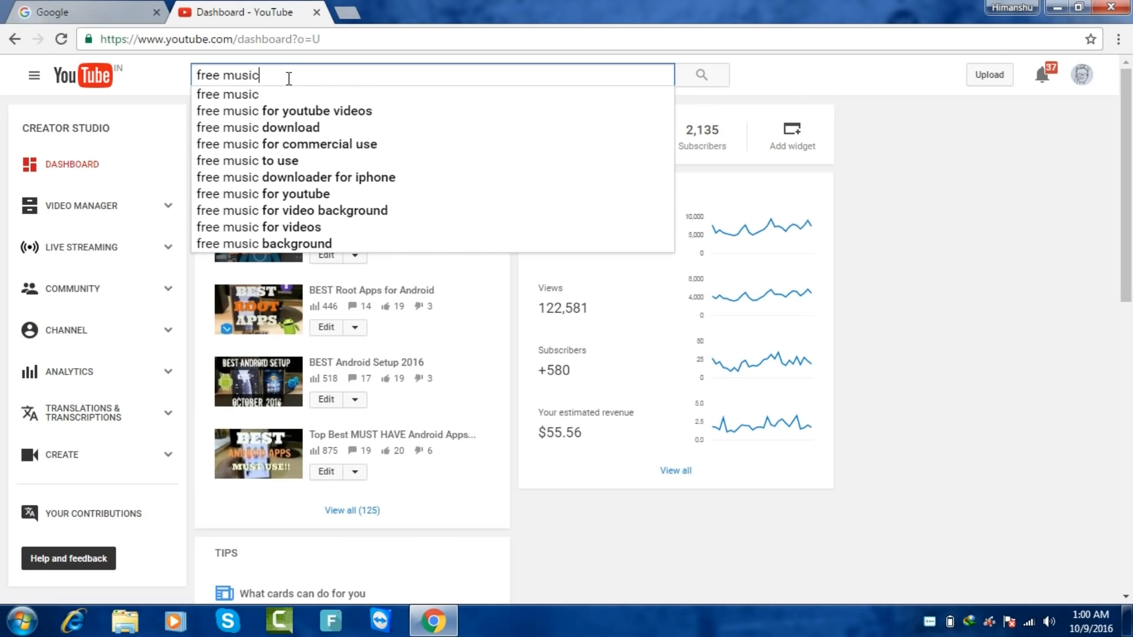
key("Backspace")
type("ongs to")
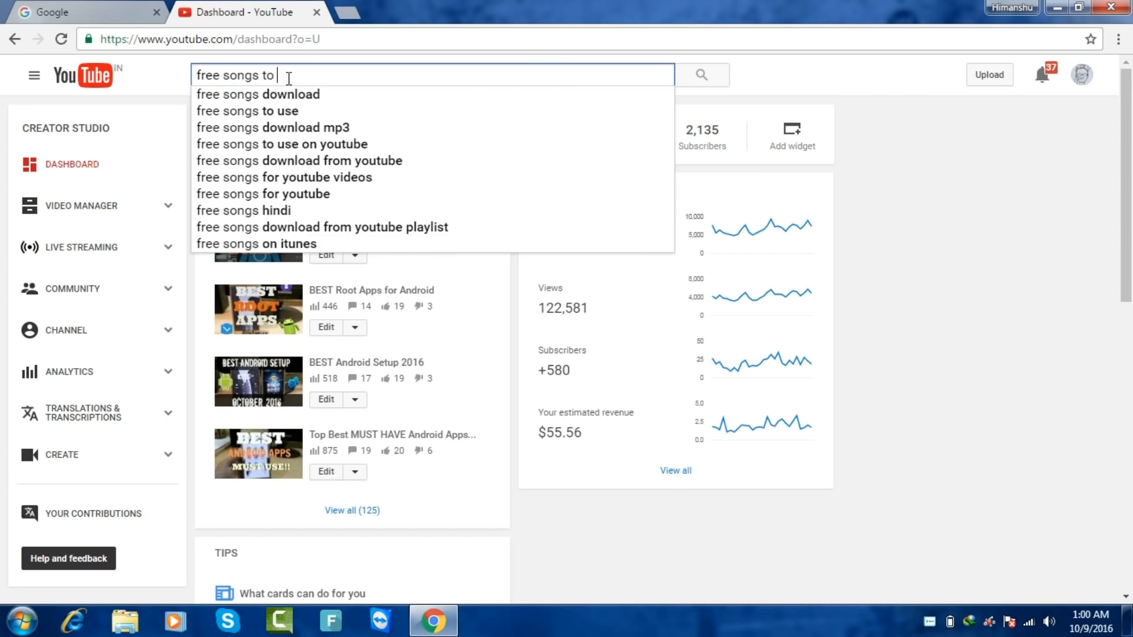
left_click(247, 111)
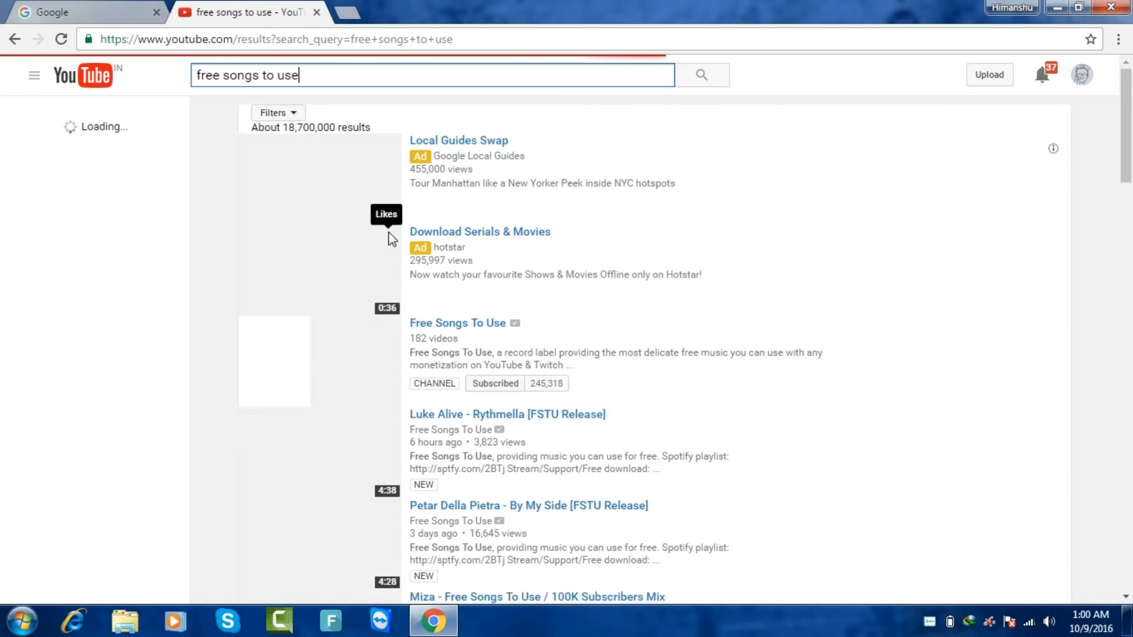
Enter the Free Songs To Use channel's Videos page and scroll through its uploads
left_click(458, 322)
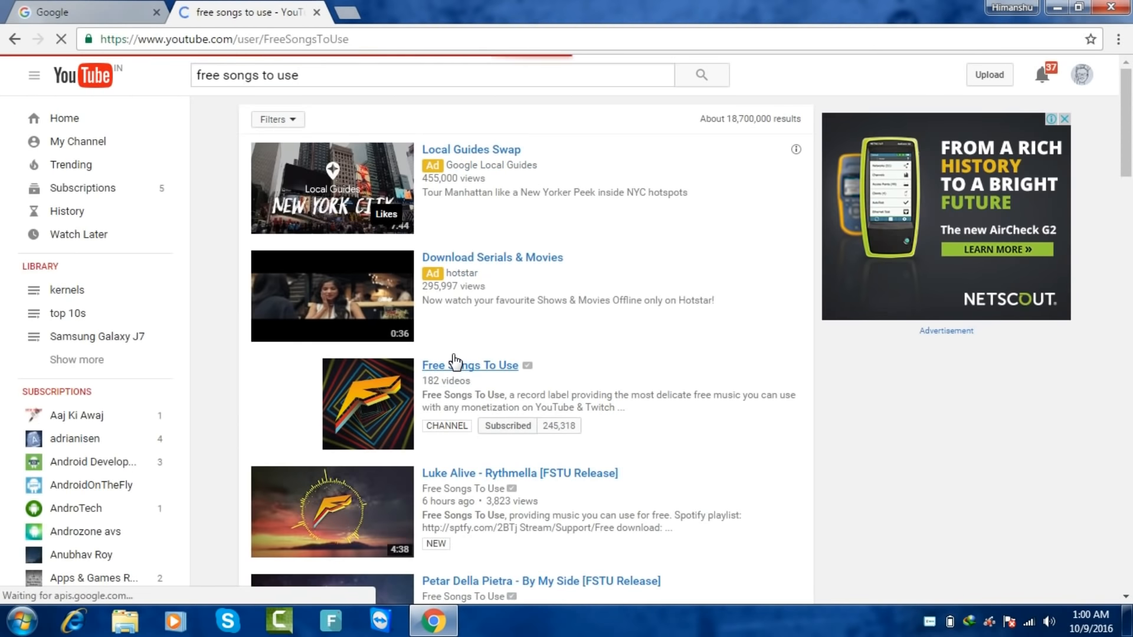
left_click(468, 365)
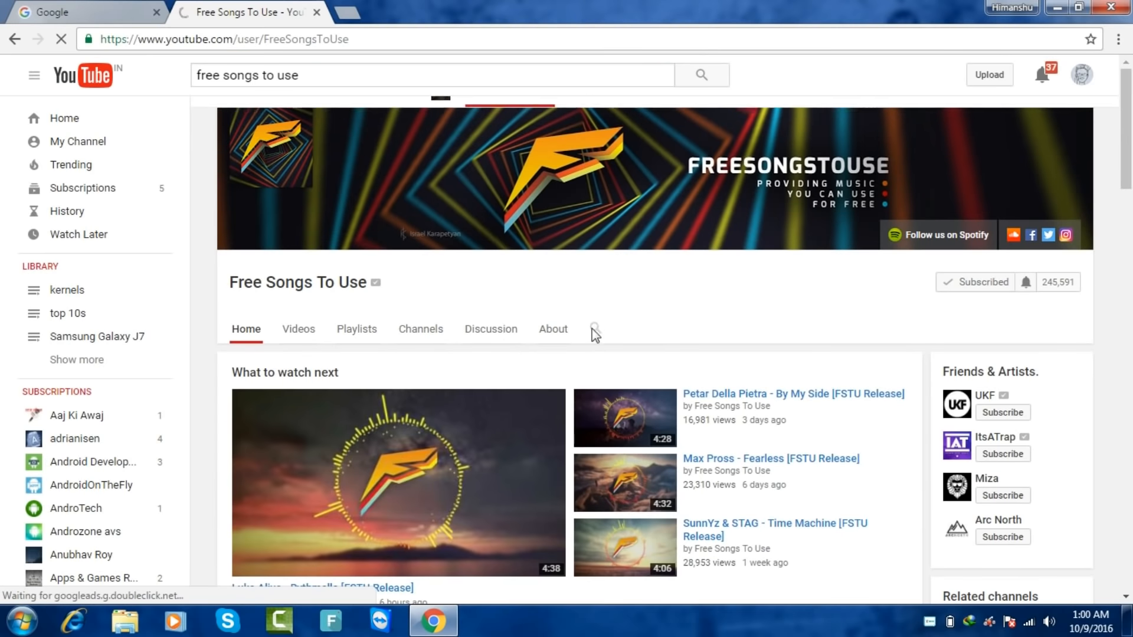
mouse_move(297, 329)
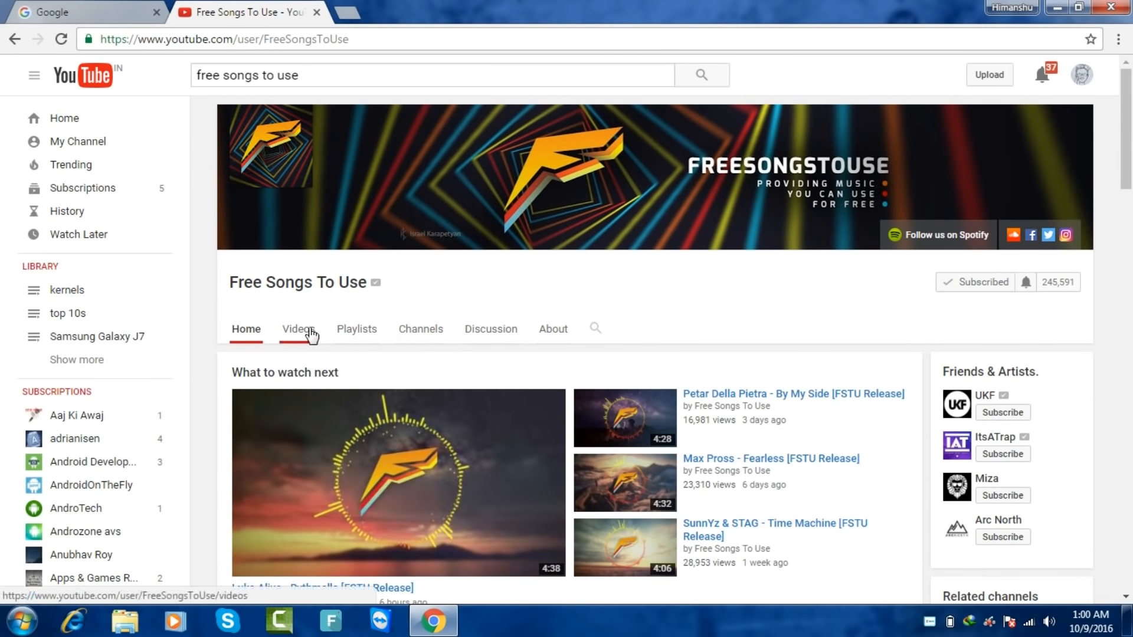
left_click(299, 329)
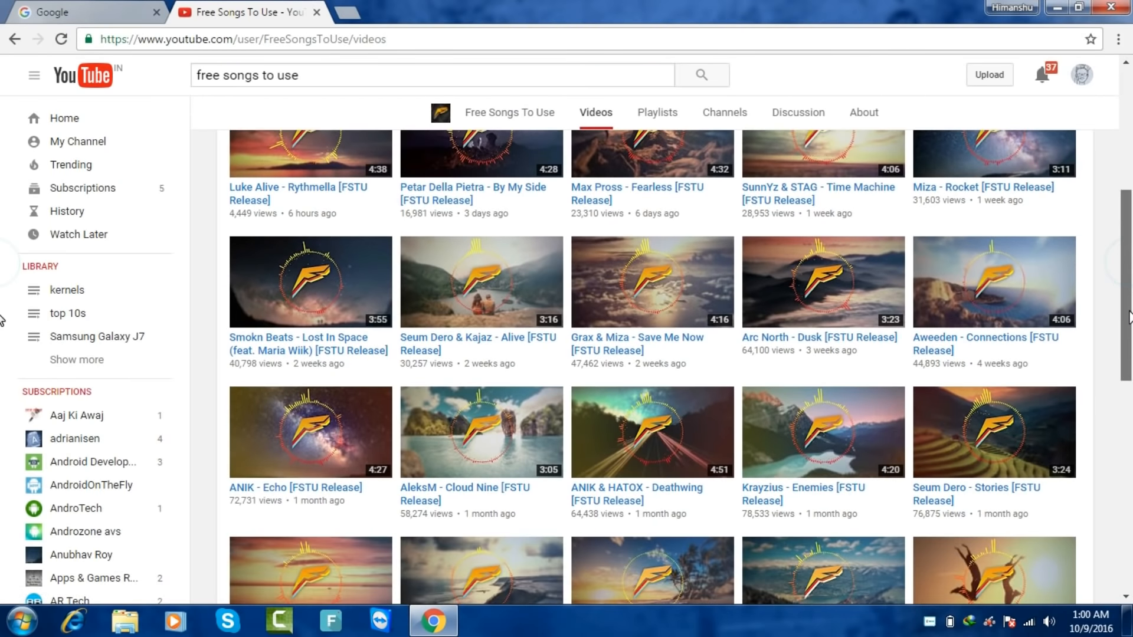
scroll("down", 3)
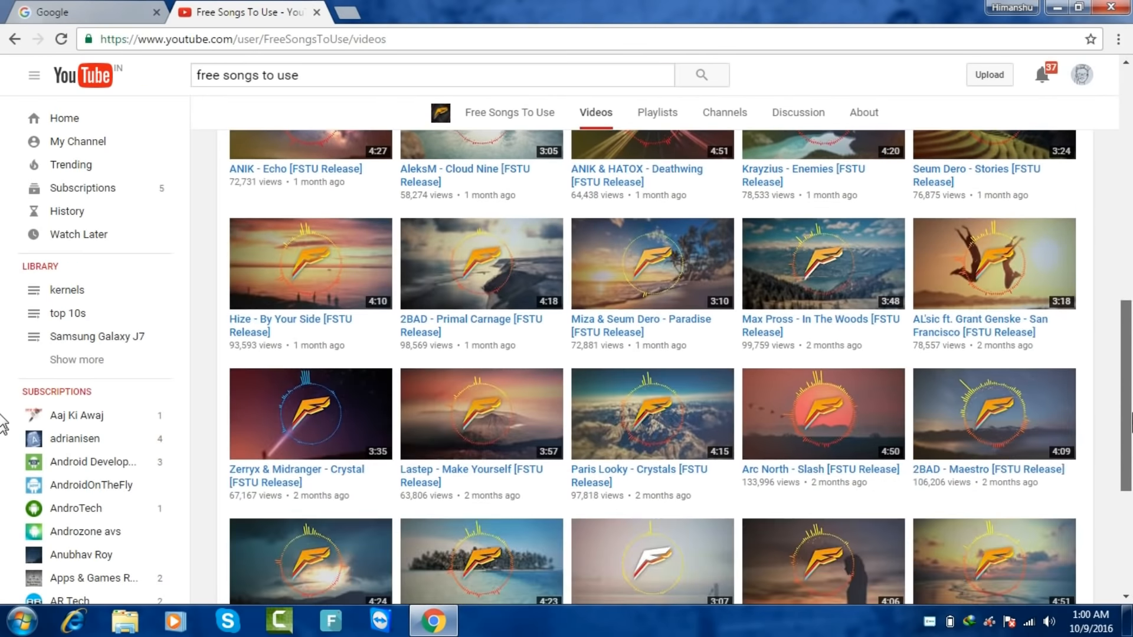
scroll("up", 3)
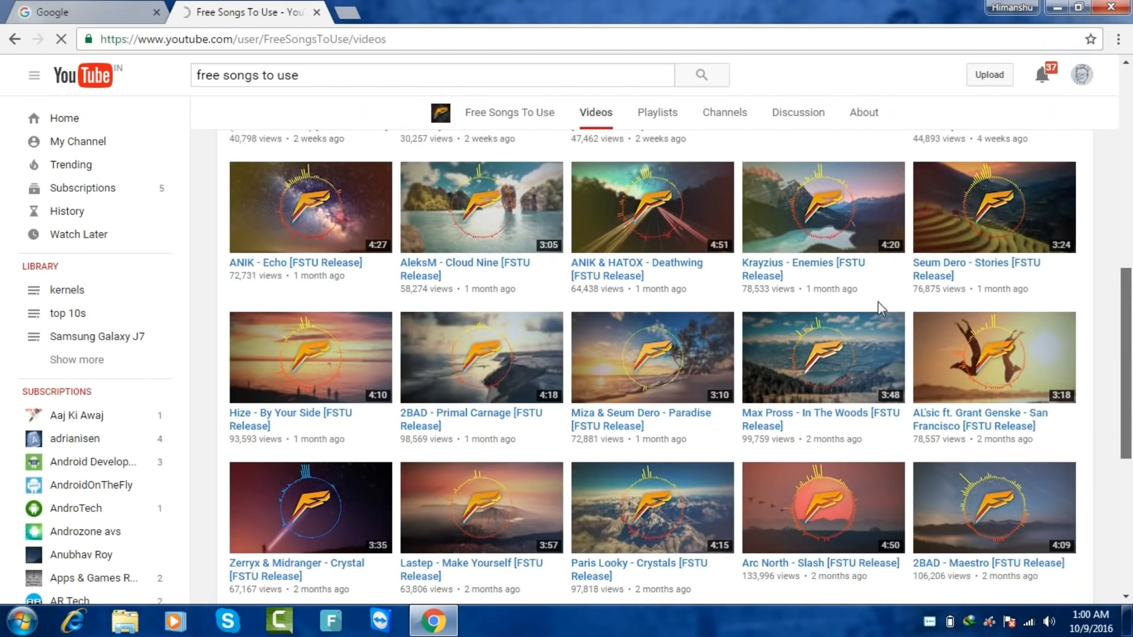
mouse_move(3, 356)
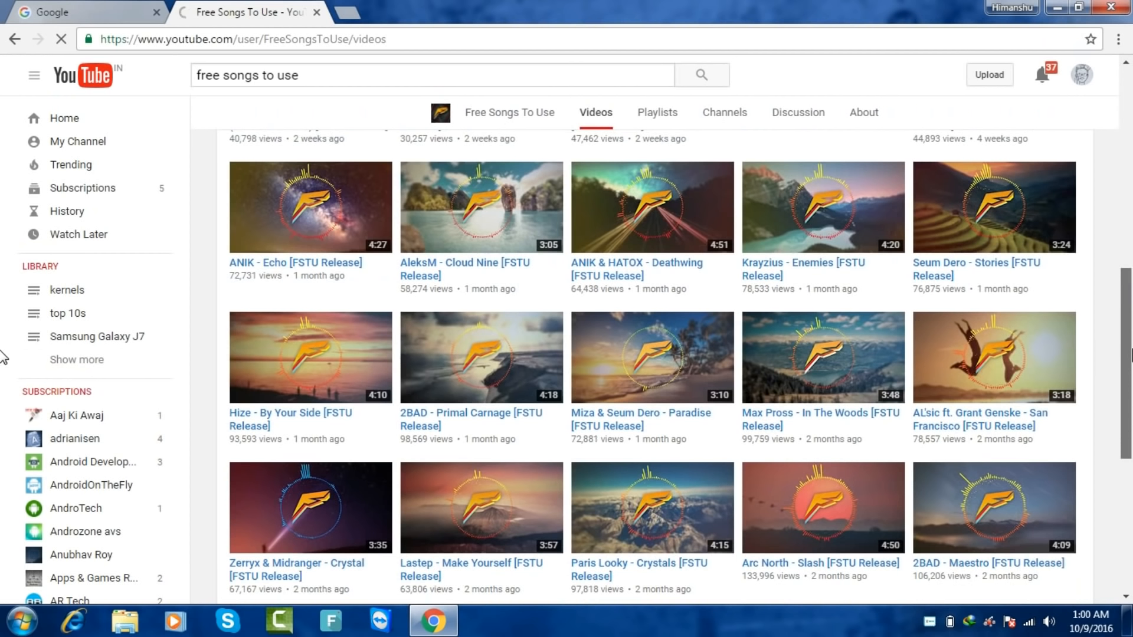
scroll("down", 3)
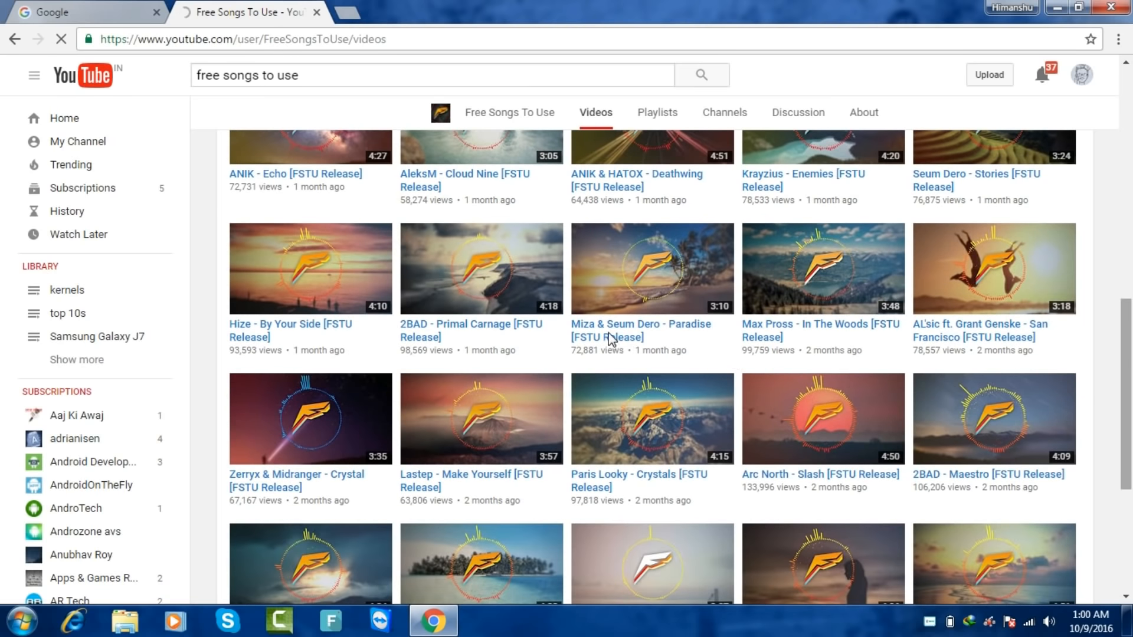
mouse_move(629, 341)
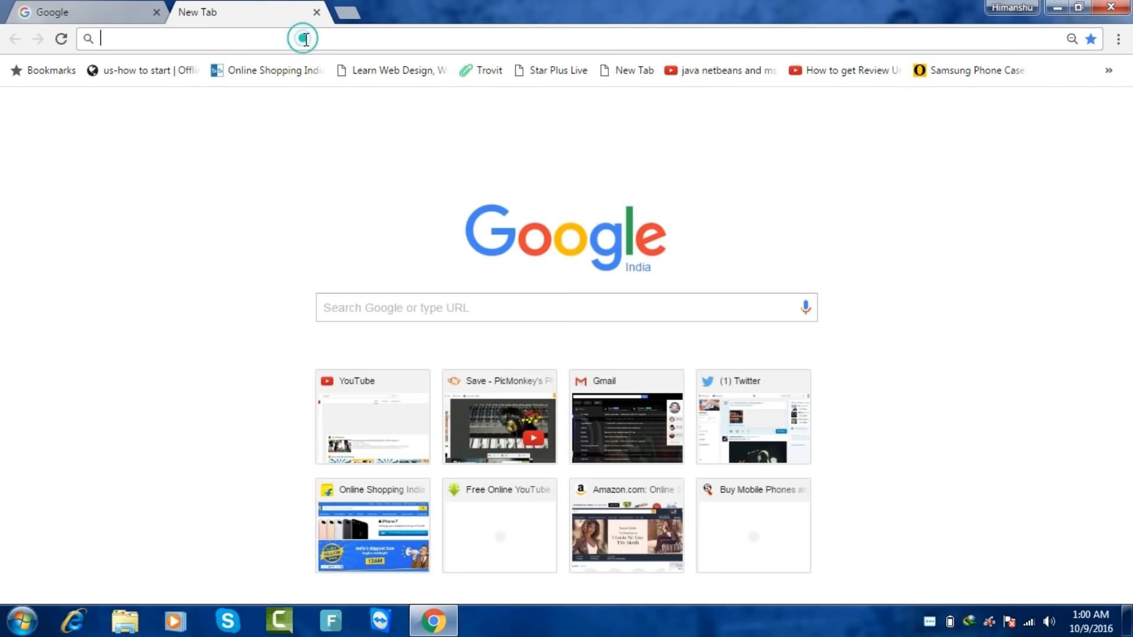
Search Google for "youtube mp3" and choose the onlinevideoconverter.com YouTube to MP3 result
type("youtube.com/?gl=IN")
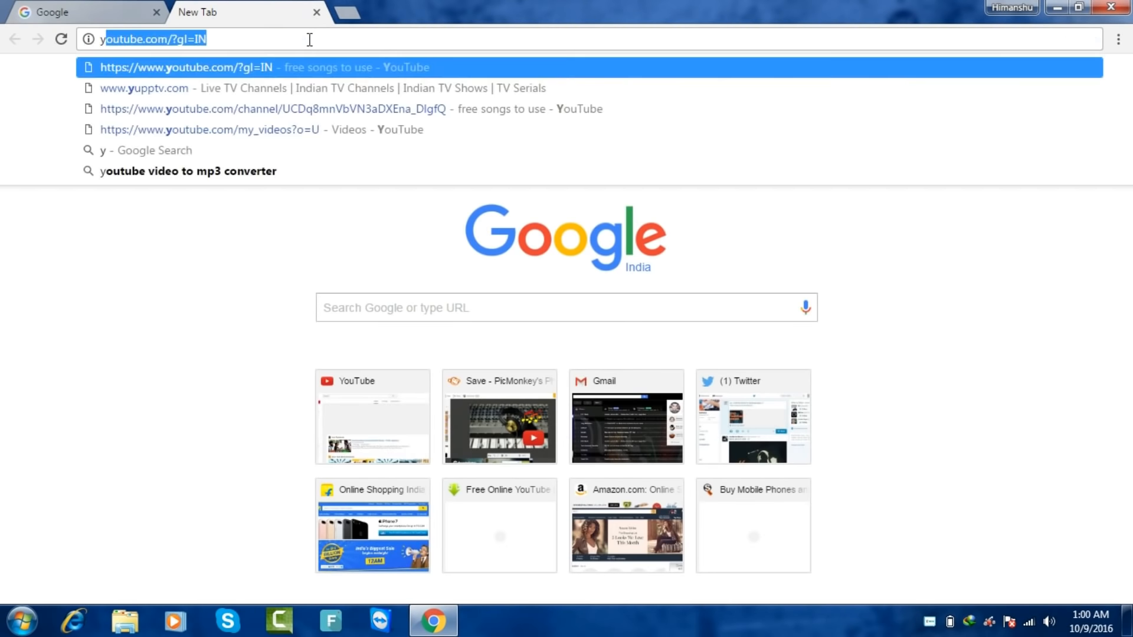
type("youtube mp3")
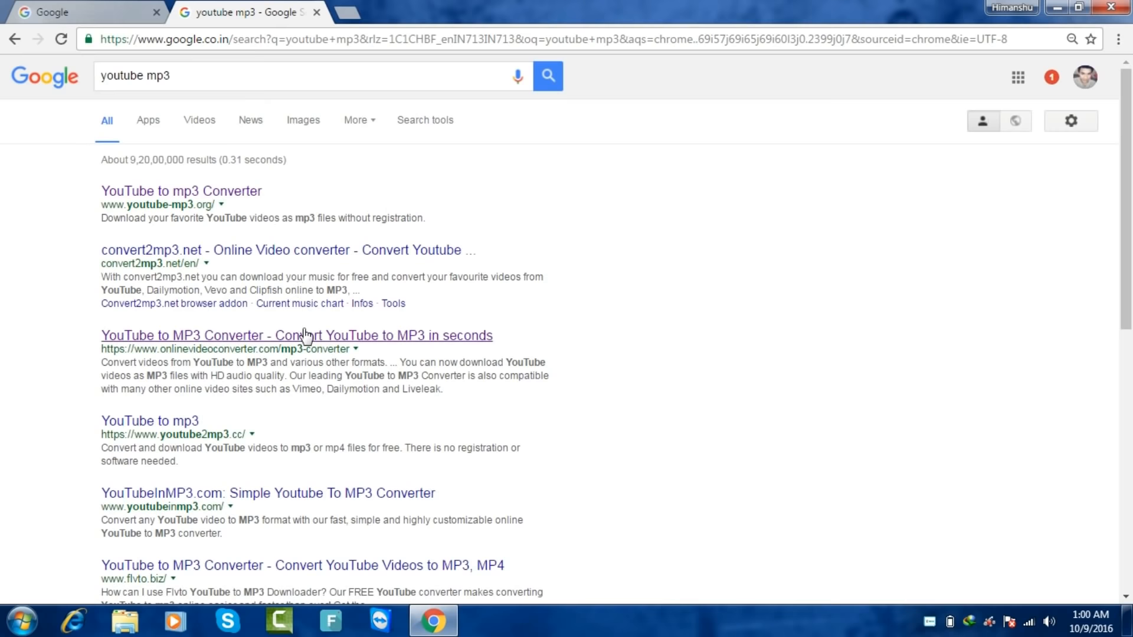
left_click(297, 335)
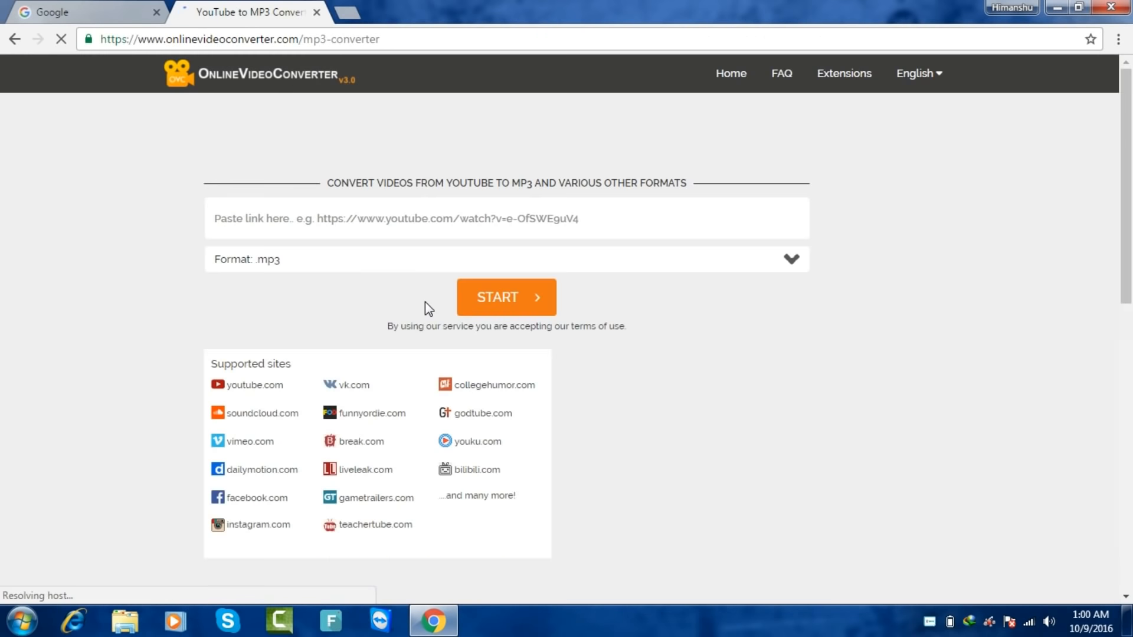
Paste the YouTube link watch?v=1vO3vL4Do6A, keep .mp3 format and start the conversion
type("https://www.youtube.com/watch?v=1vO3vL4Do6A")
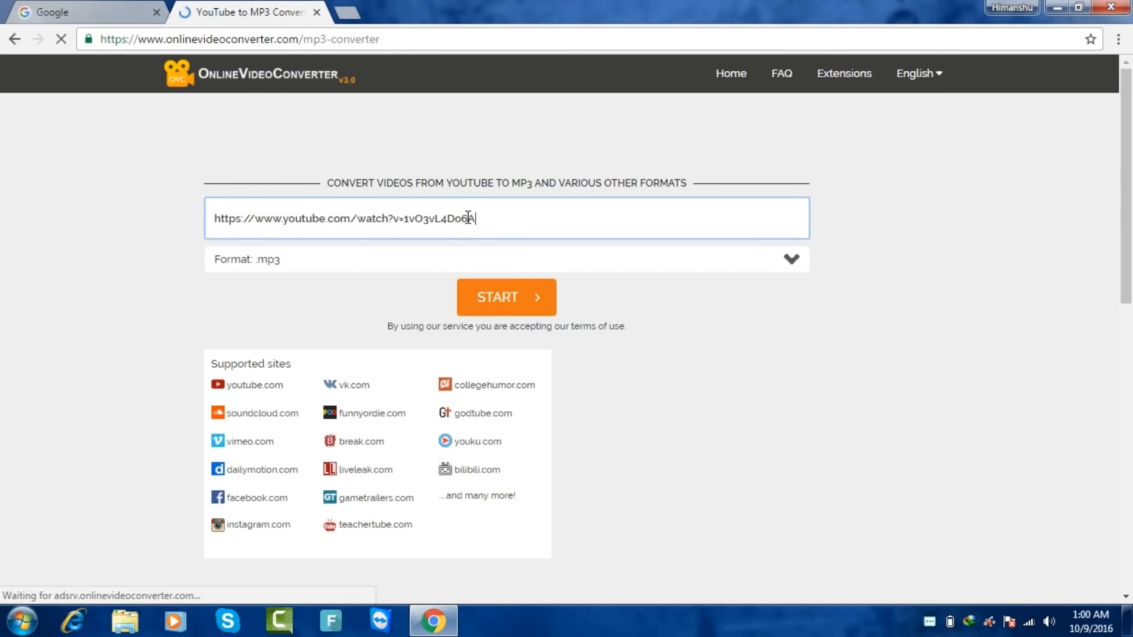
left_click(507, 297)
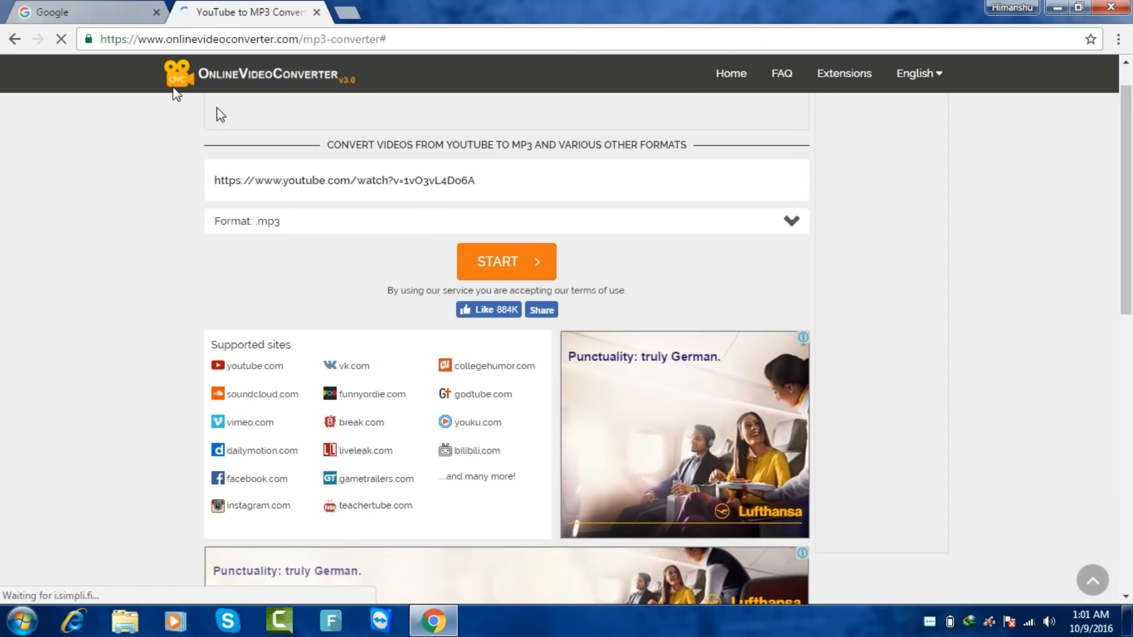
left_click(507, 262)
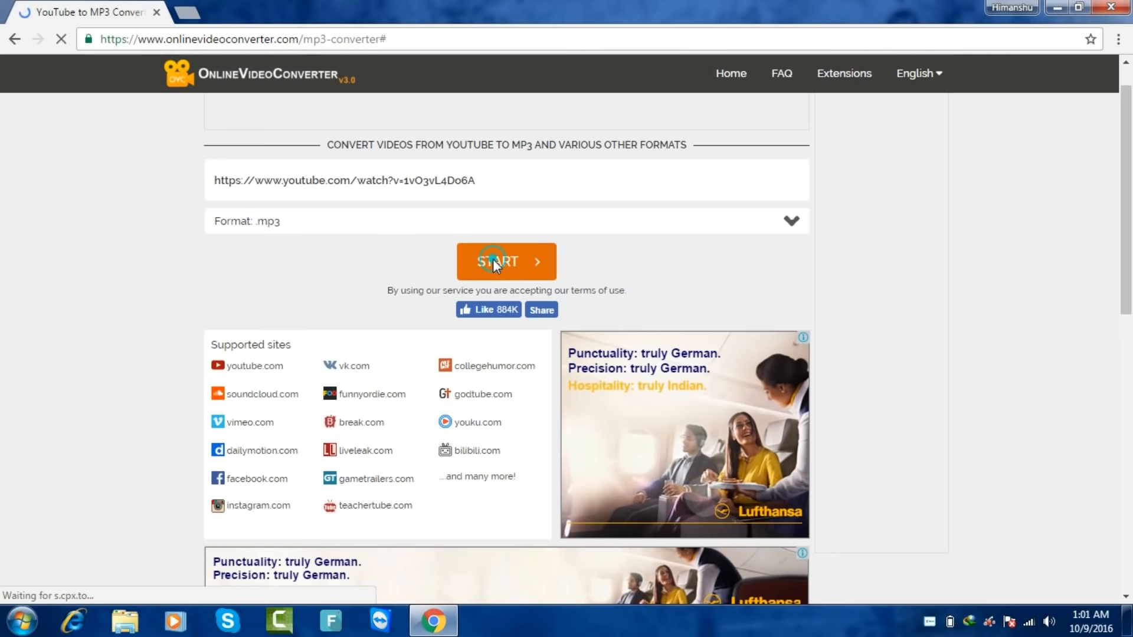
left_click(506, 262)
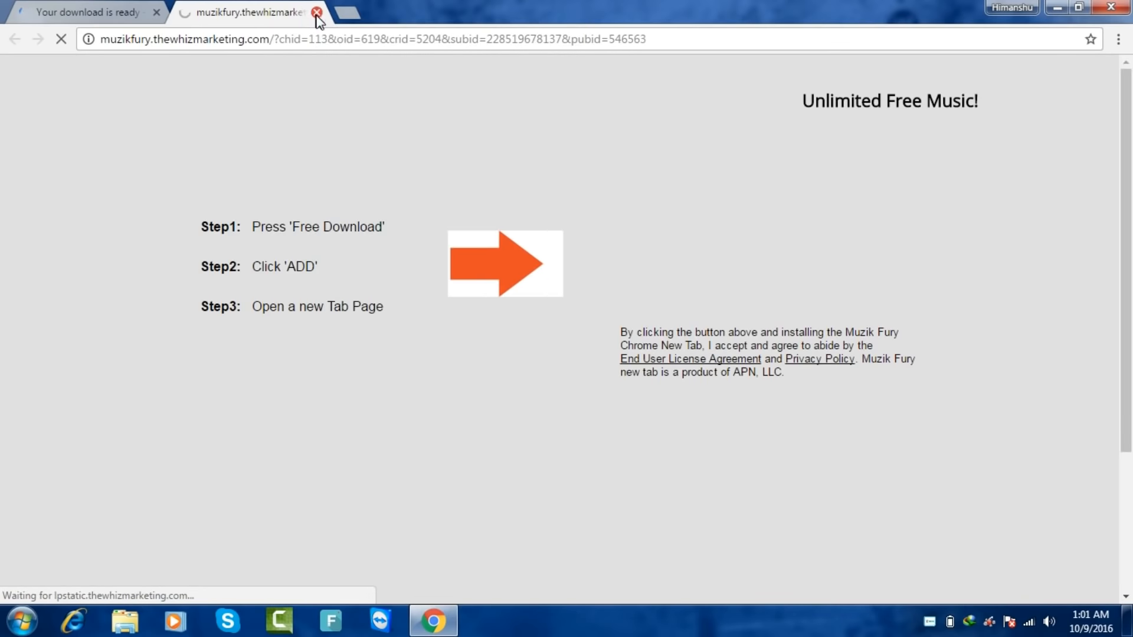
Close the muzikfury ad tab and save Miza_Seum_Dero_-_Paradise as an MP3
left_click(316, 11)
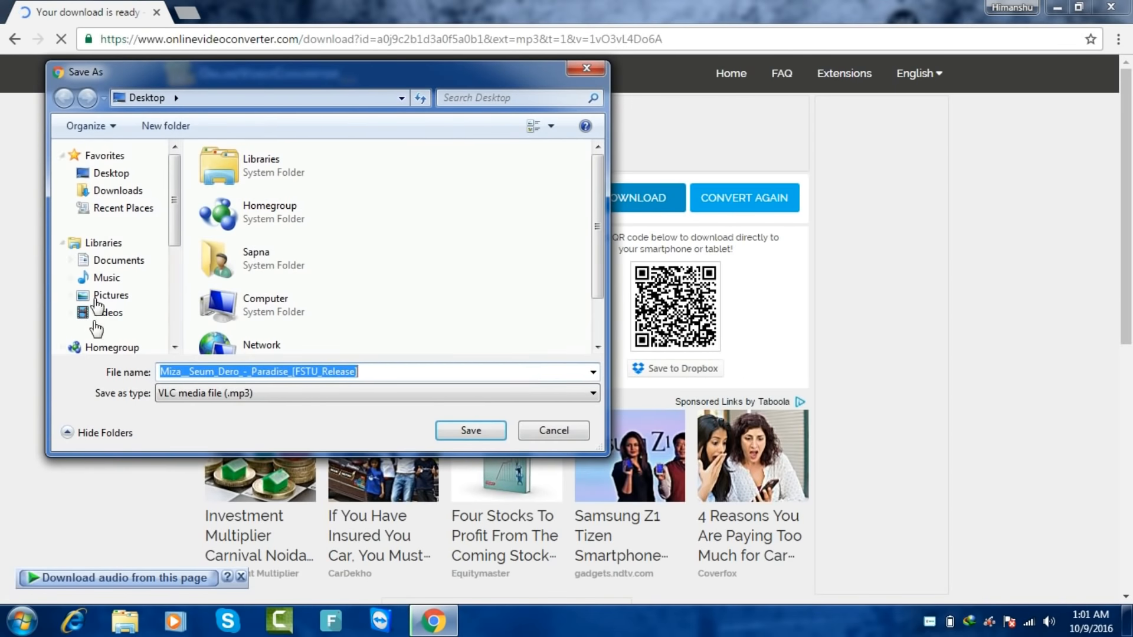
left_click(553, 430)
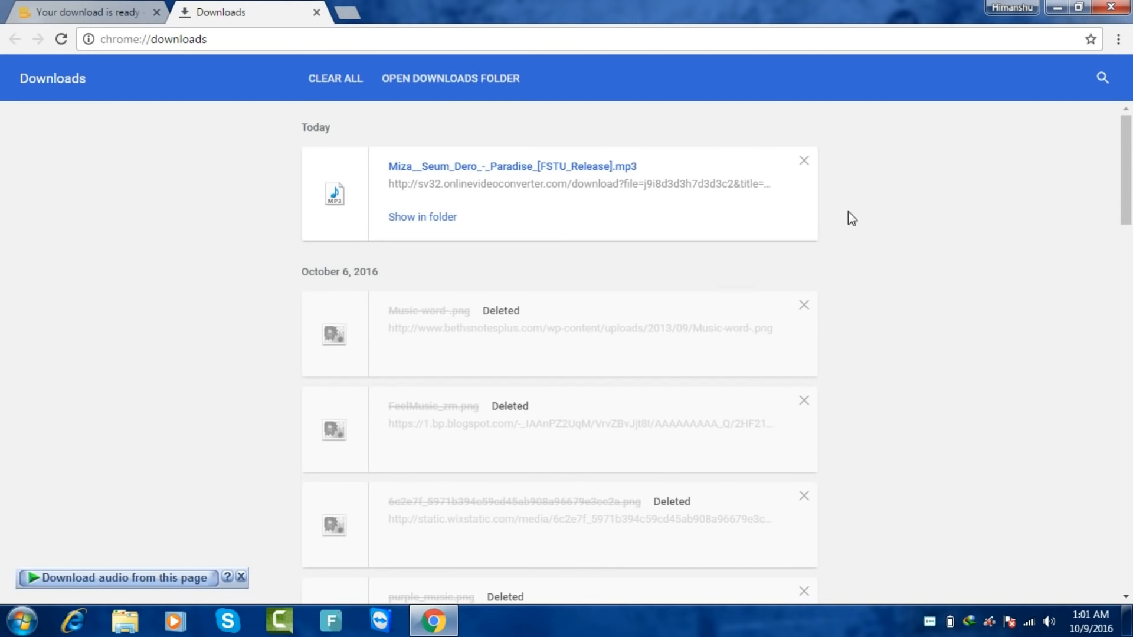
mouse_move(466, 170)
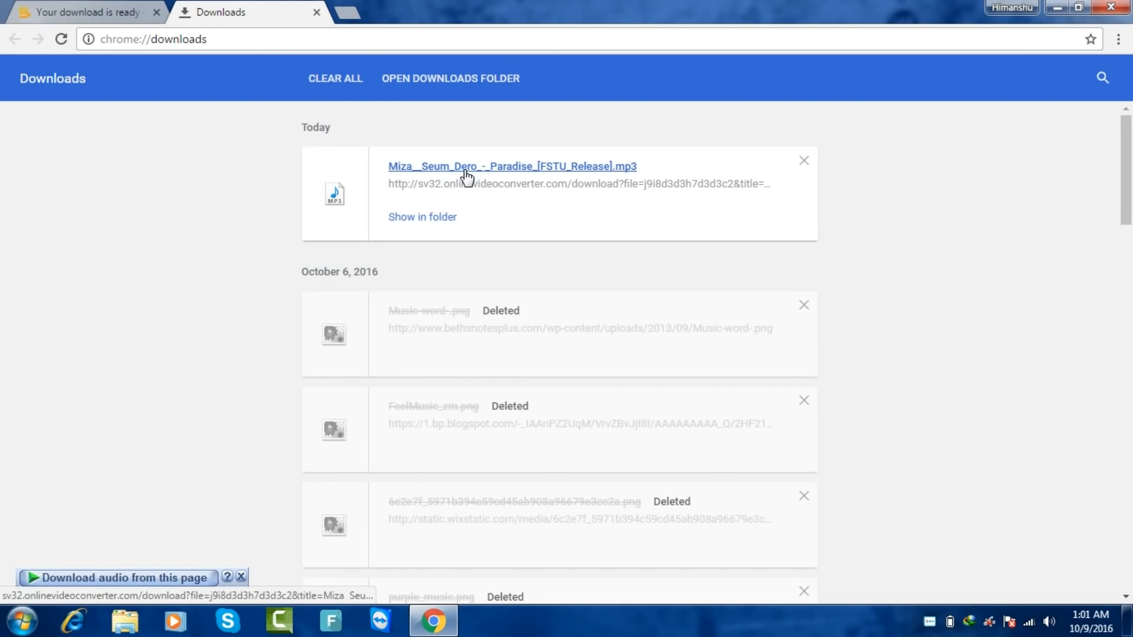
mouse_move(490, 154)
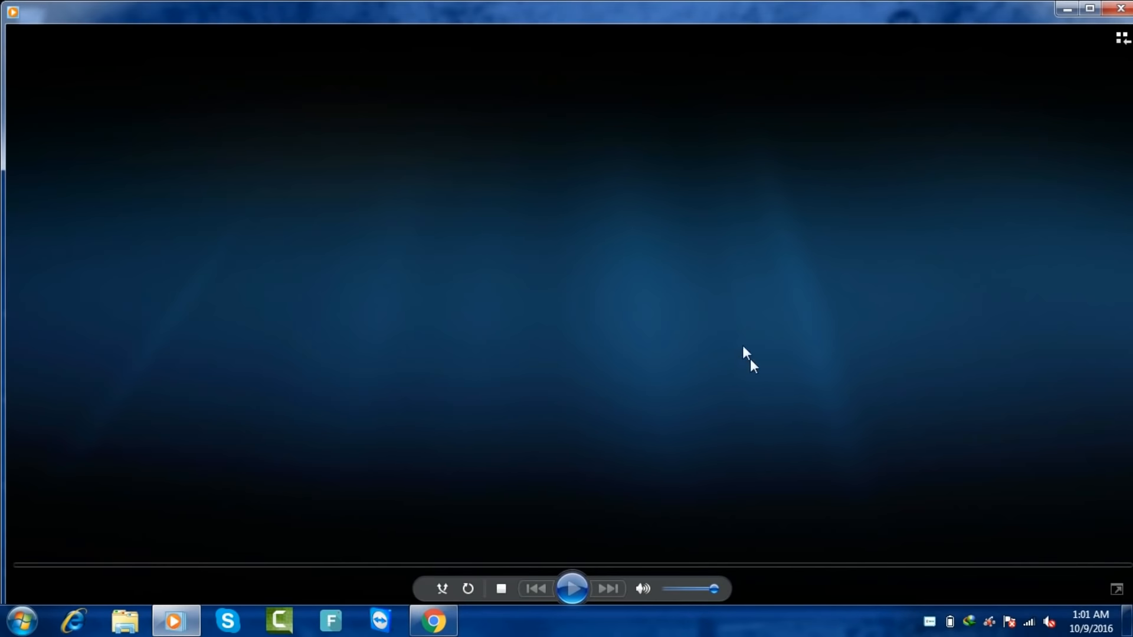
Let the Paradise MP3 open in Windows Media Player and start playback
left_click(571, 588)
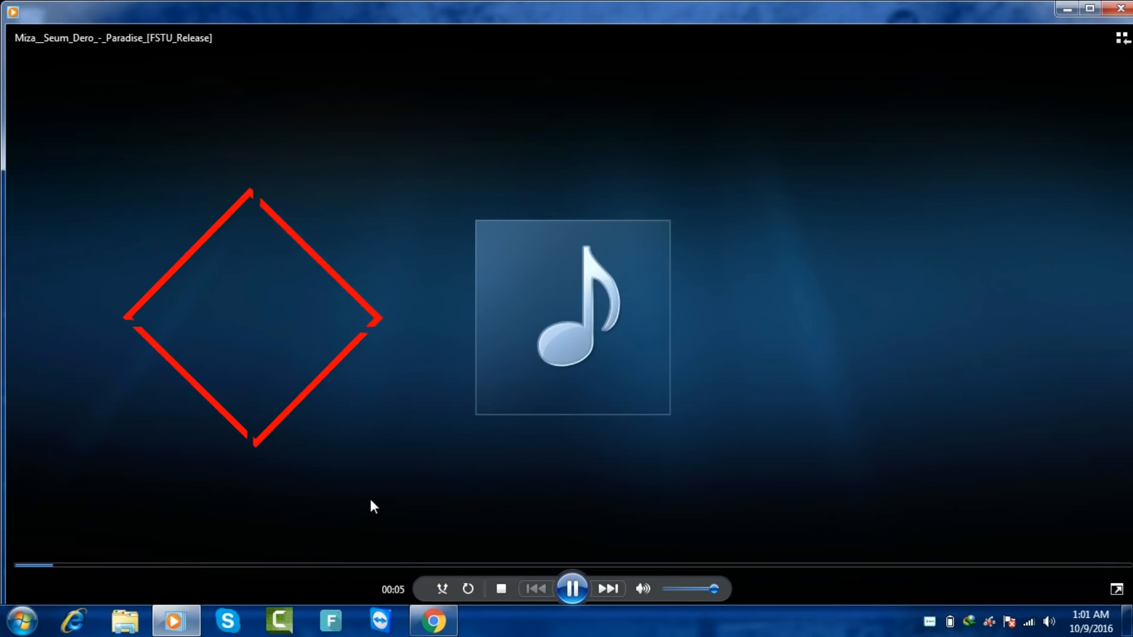
left_click(303, 565)
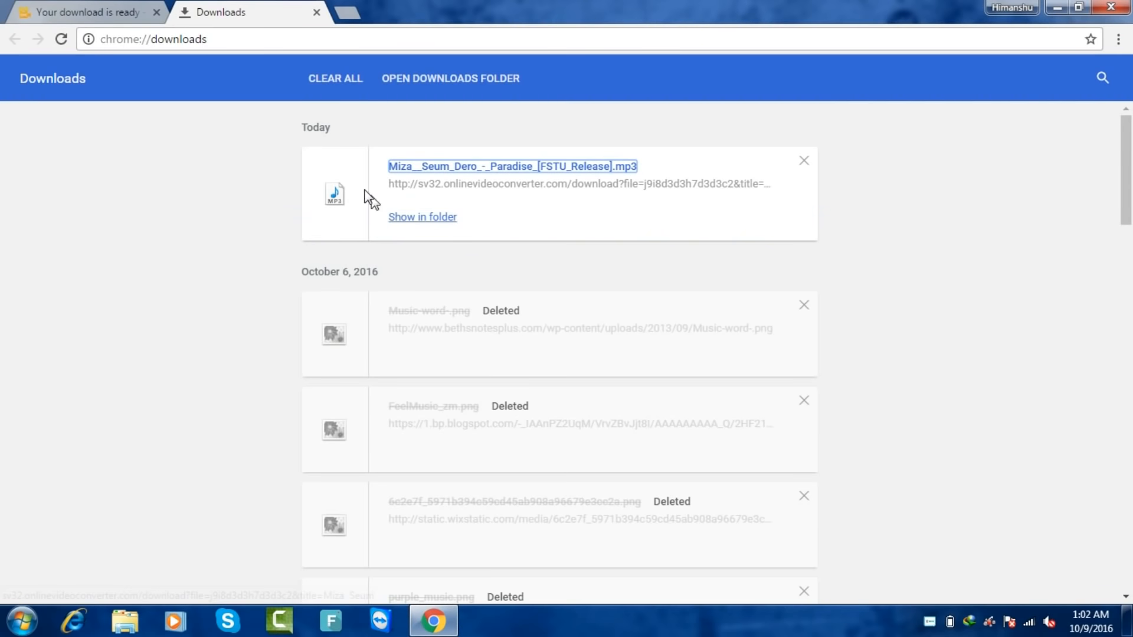
mouse_move(83, 12)
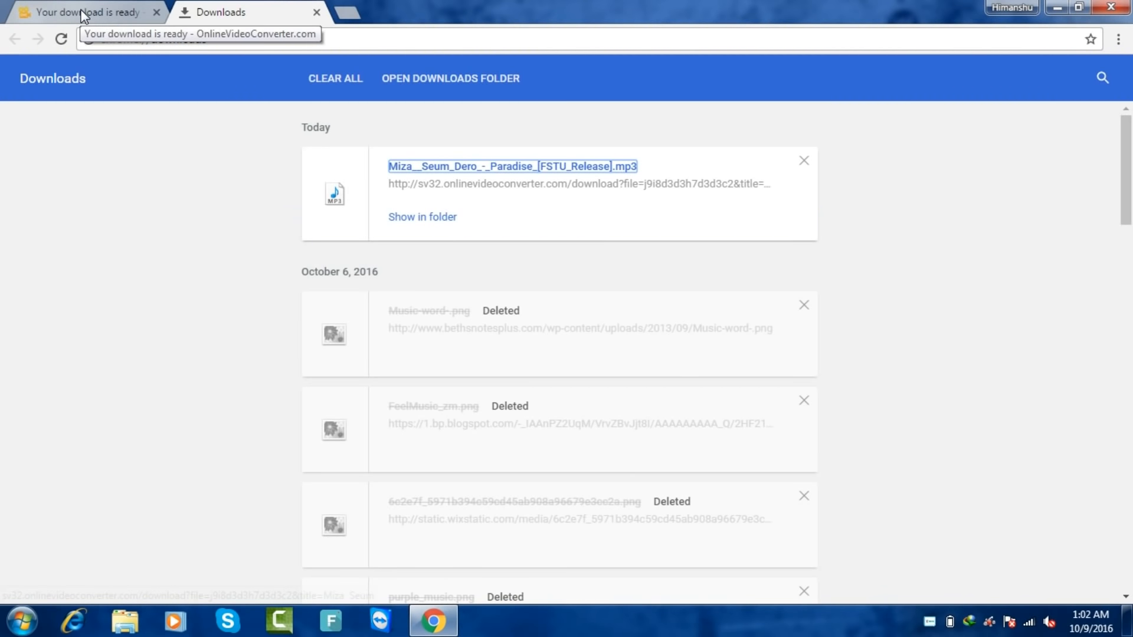
Return to the 'Your download is ready' tab and point it at youtube.com
left_click(87, 12)
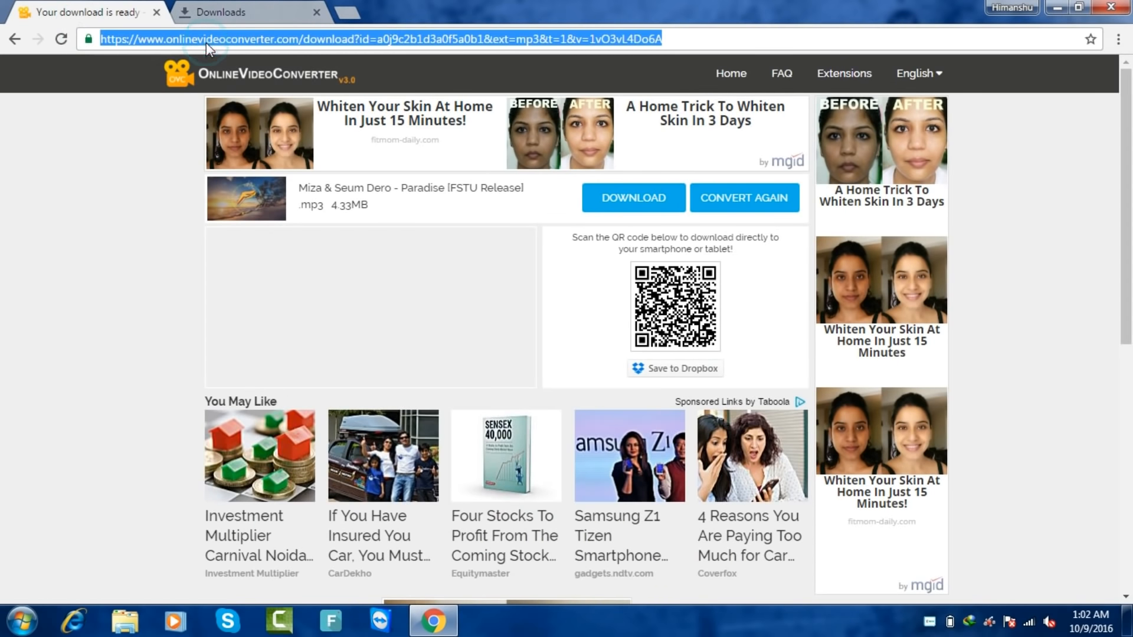
left_click(245, 12)
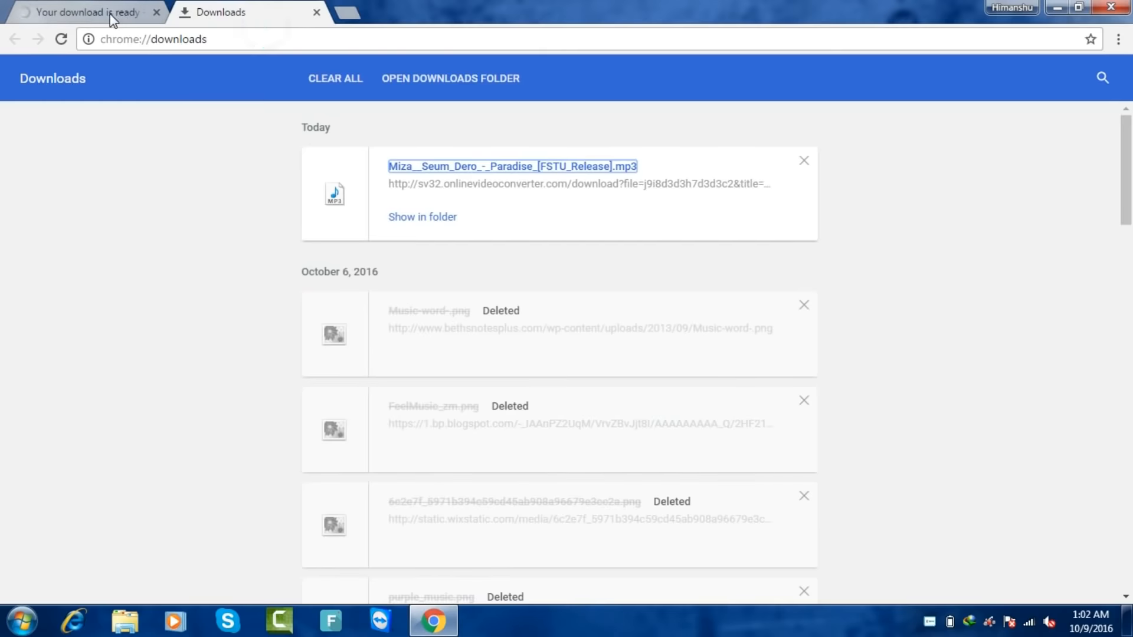
left_click(83, 12)
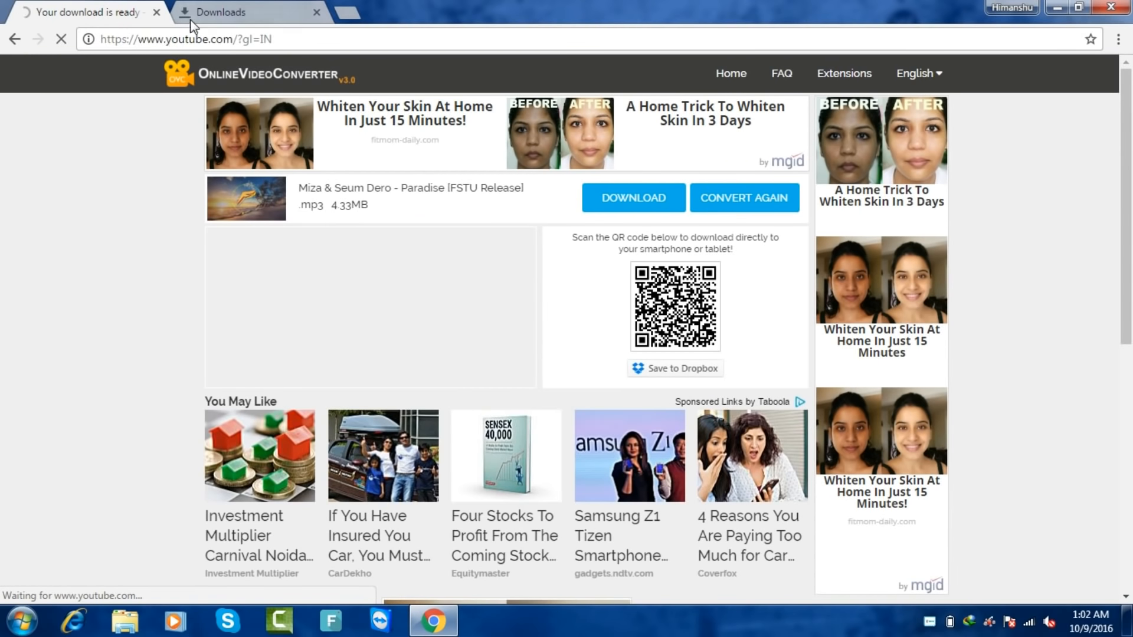
mouse_move(195, 24)
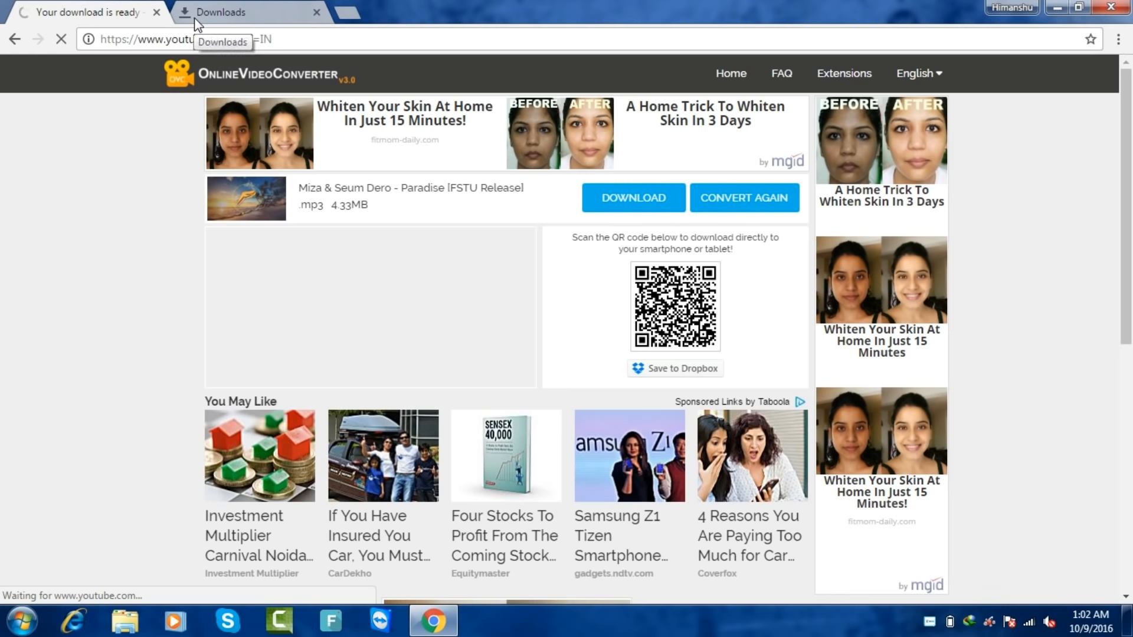